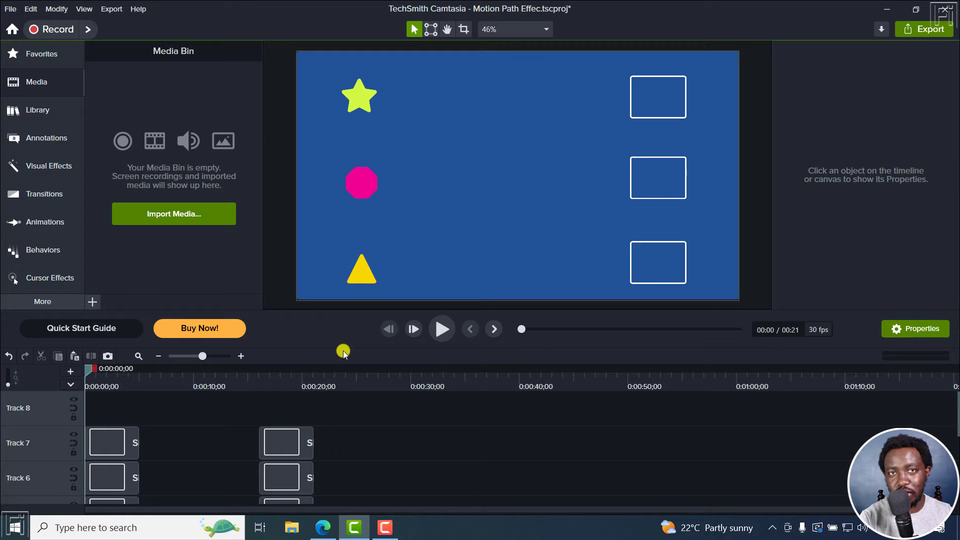
- Preview the animation, then jump to the unanimated copy at 0:17:26 and select the star
left_click(442, 329)
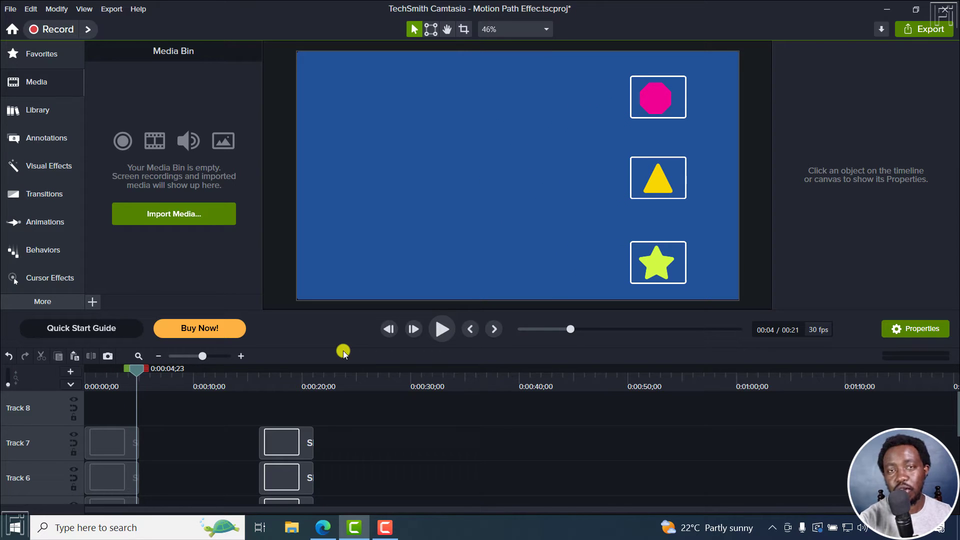
mouse_move(319, 68)
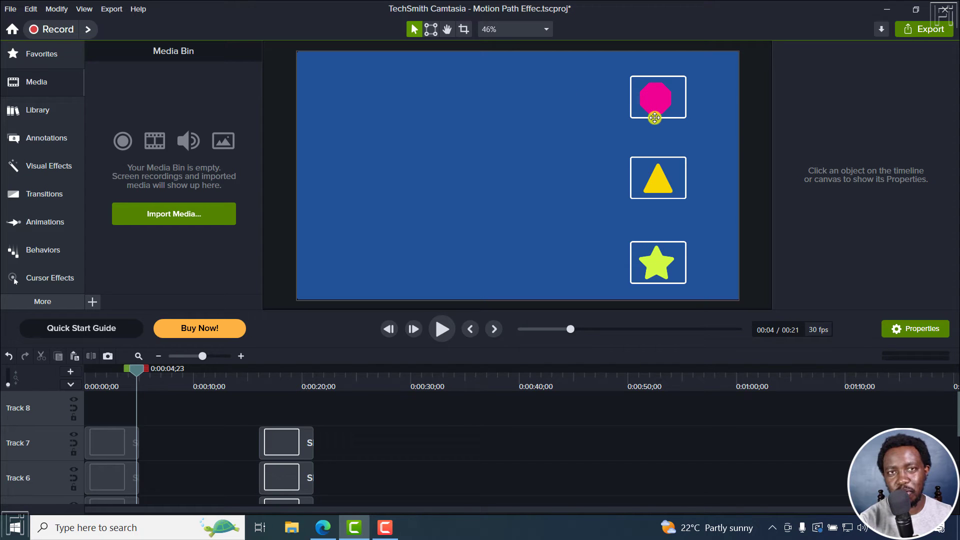
mouse_move(737, 300)
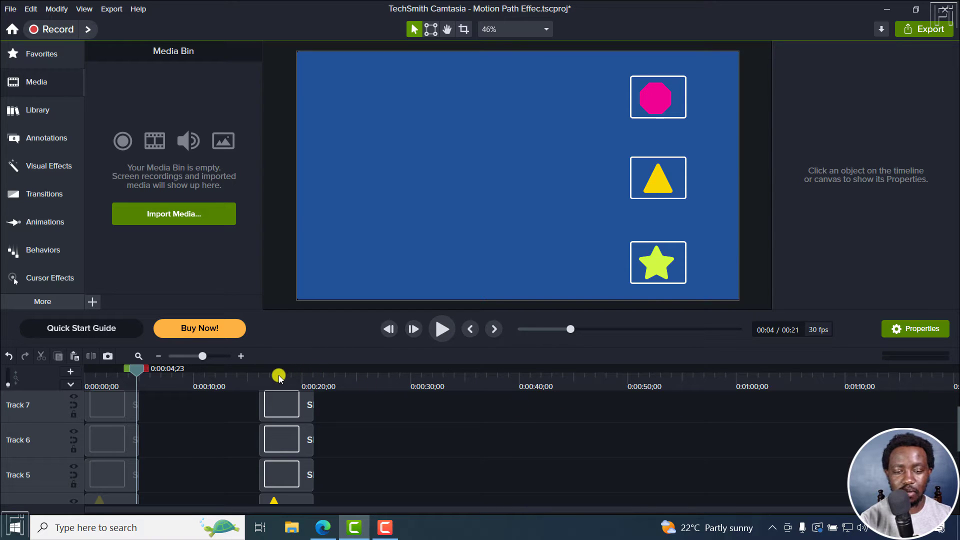
left_click_drag(279, 375, 291, 389)
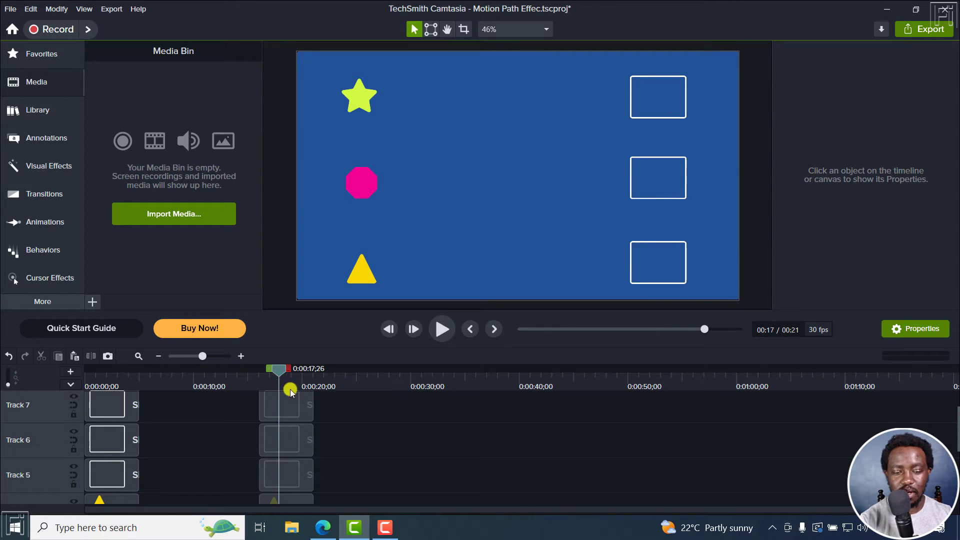
left_click(286, 439)
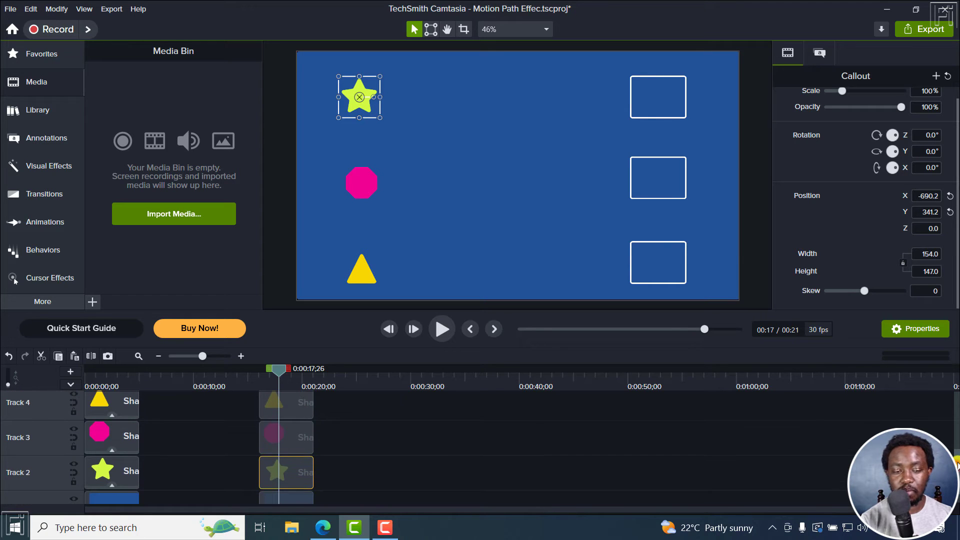
- Open Visual Effects and scroll down to the Motion Path effect for the star
left_click(48, 166)
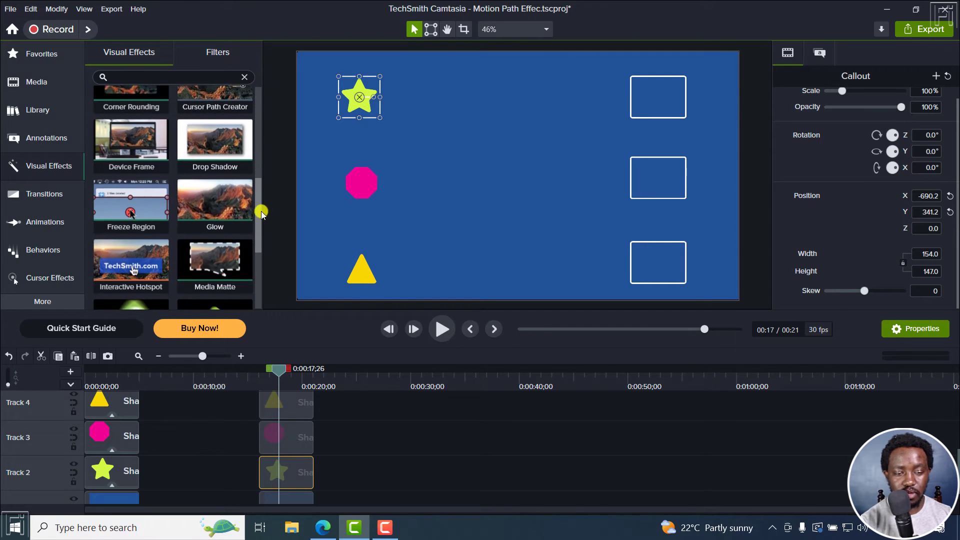
scroll("down", 3)
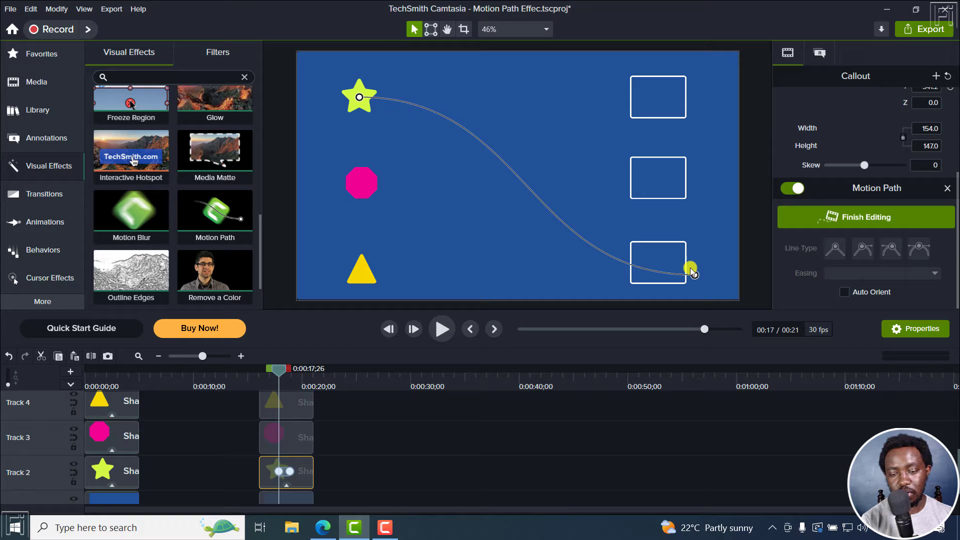
- Move the star path's end point inside the bottom box and preview partway
left_click(890, 248)
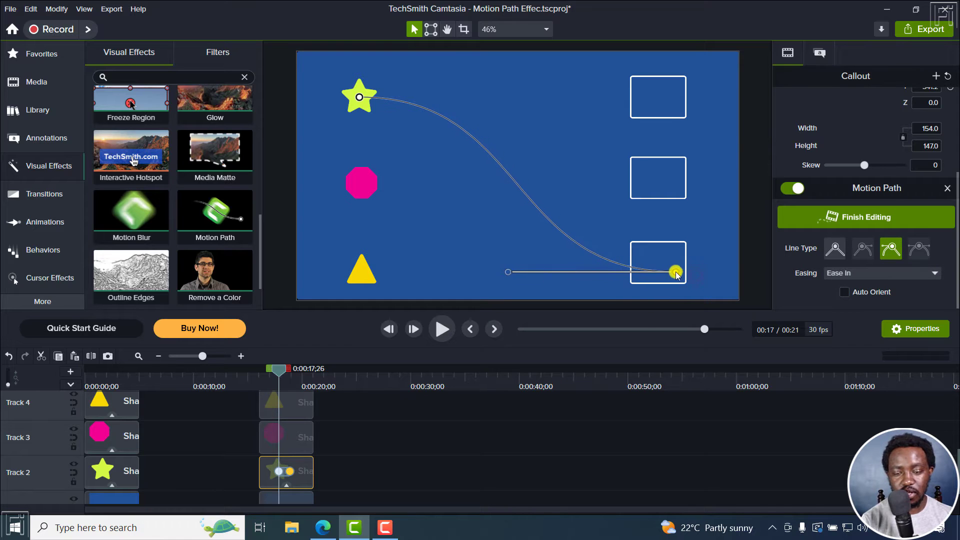
left_click_drag(676, 271, 658, 264)
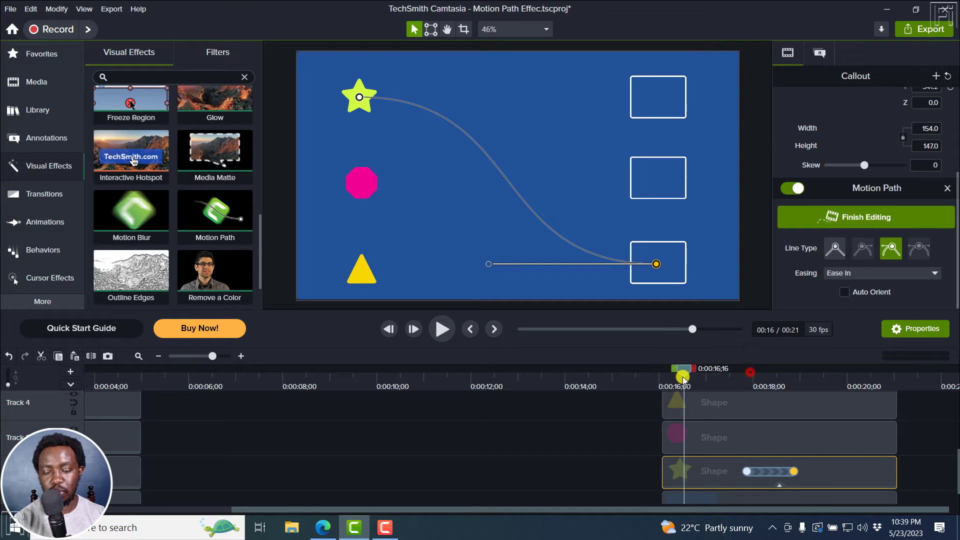
left_click(441, 329)
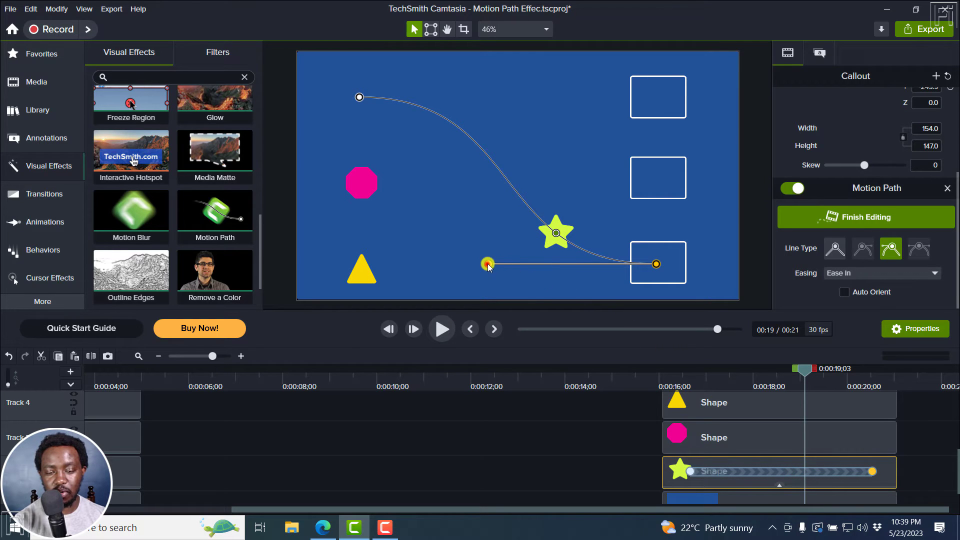
- Reshape the star path's curve handles into an S-curve and scrub to check
left_click_drag(489, 264, 562, 270)
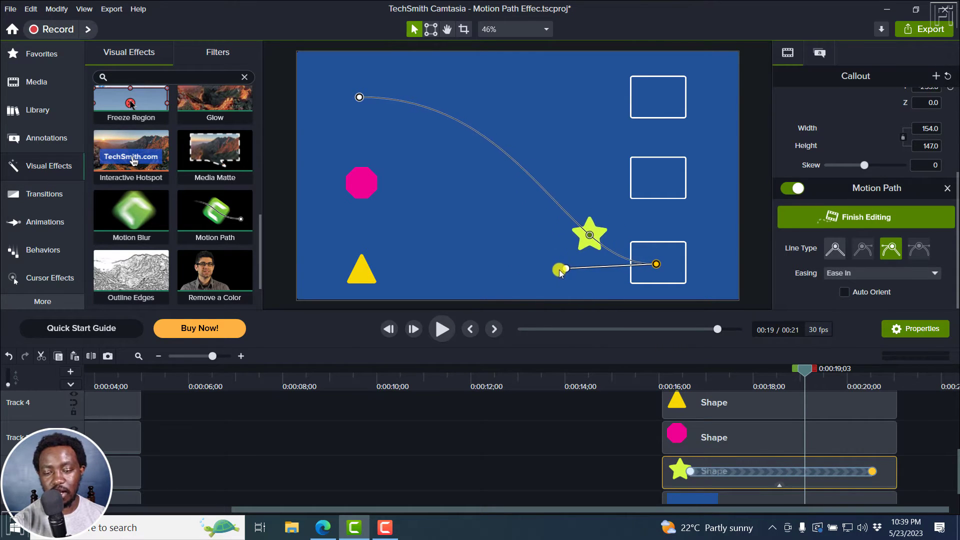
left_click_drag(560, 270, 541, 206)
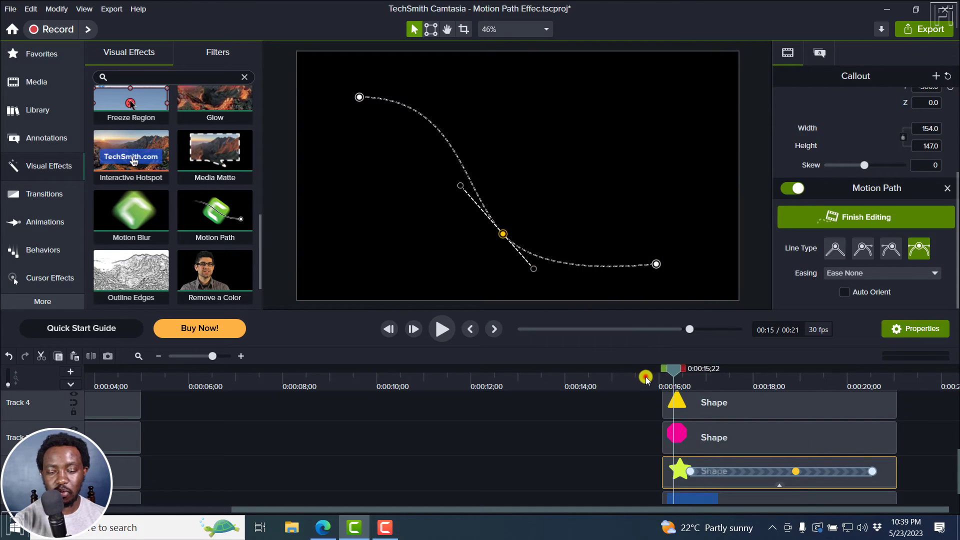
left_click(442, 329)
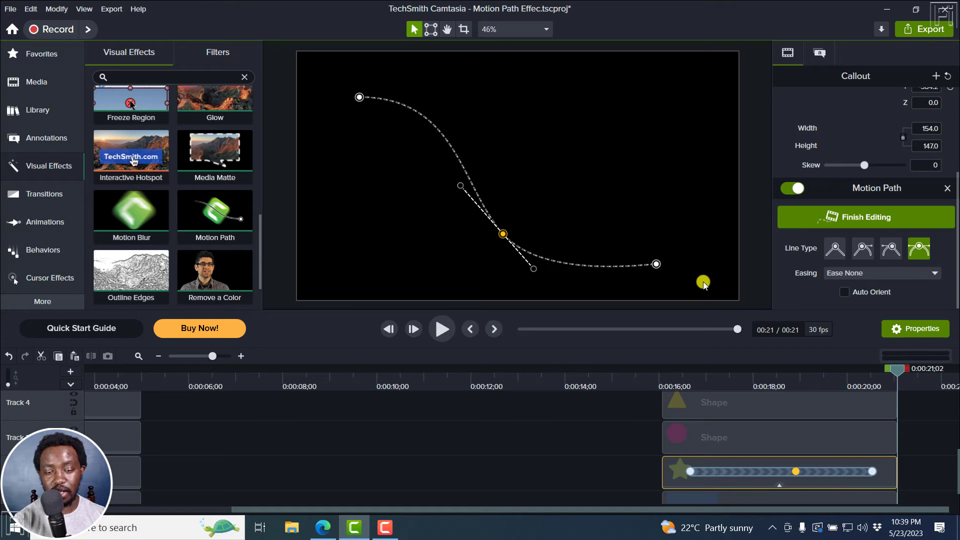
left_click_drag(894, 368, 743, 369)
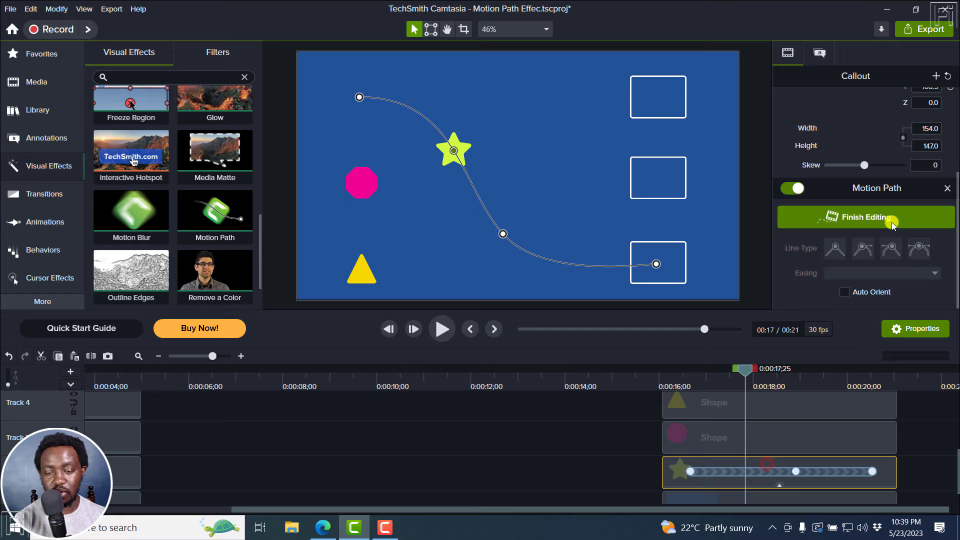
- Finish the star's path, then curve the octagon's path to end in the top box
left_click(864, 217)
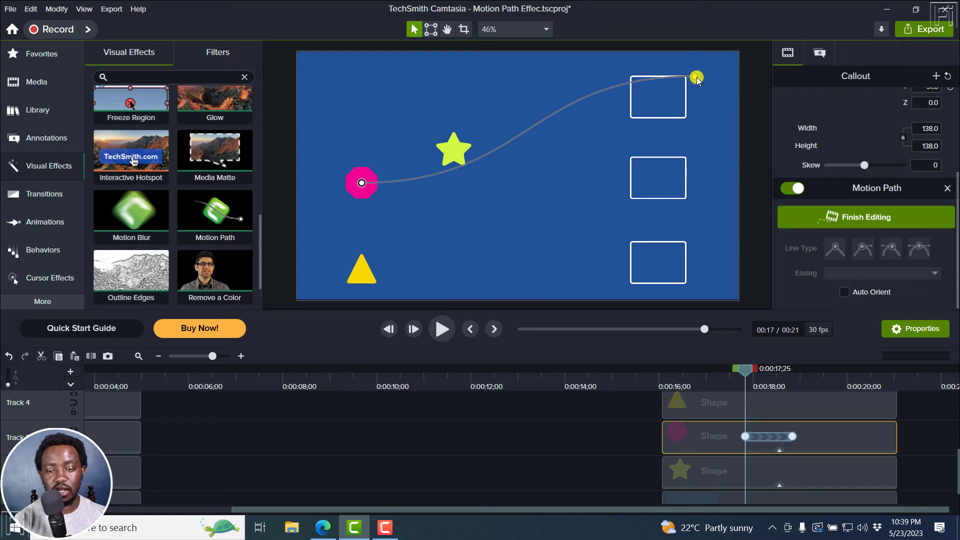
left_click(890, 248)
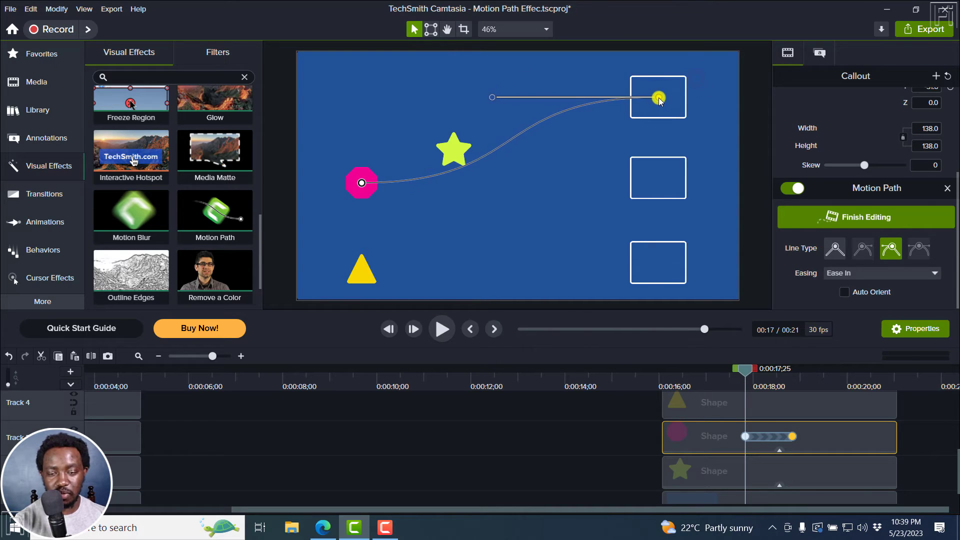
left_click_drag(658, 98, 511, 137)
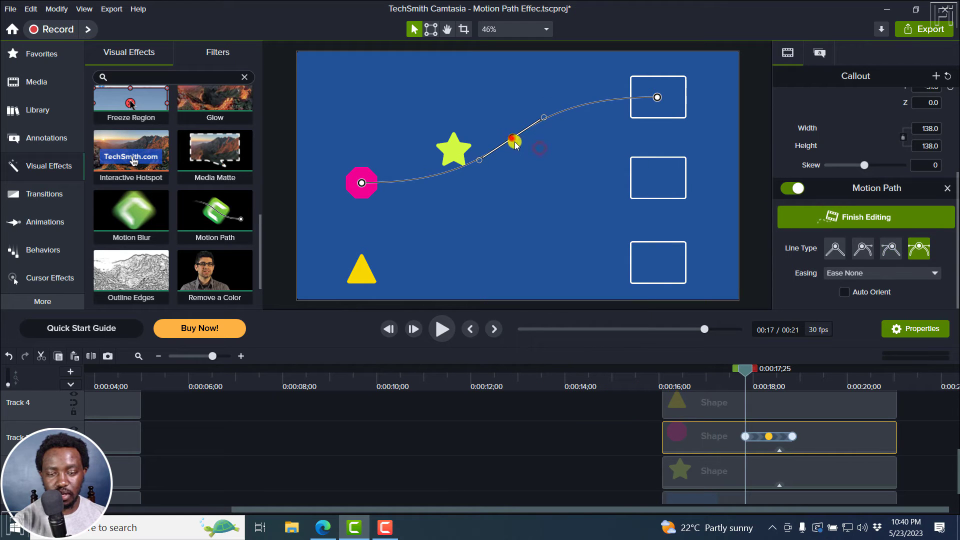
left_click_drag(515, 141, 524, 207)
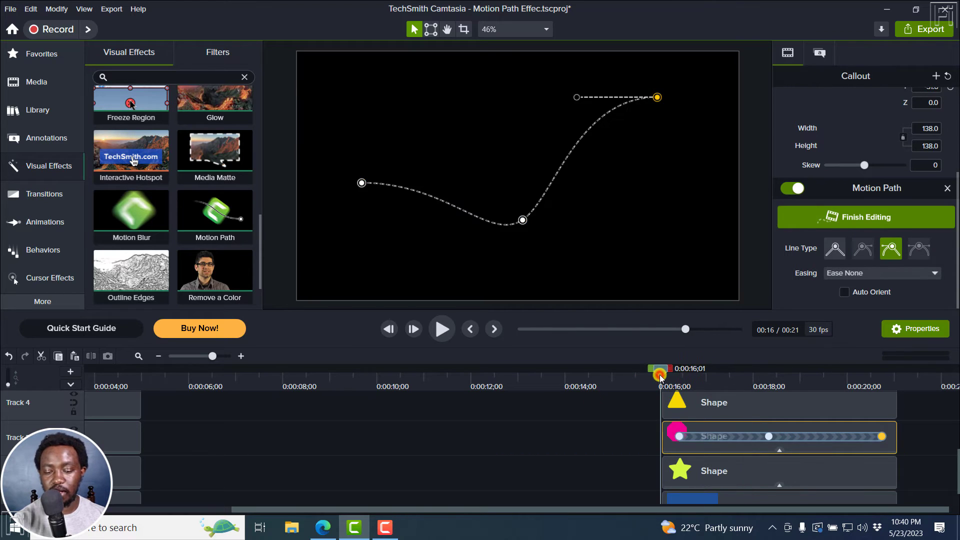
left_click(442, 329)
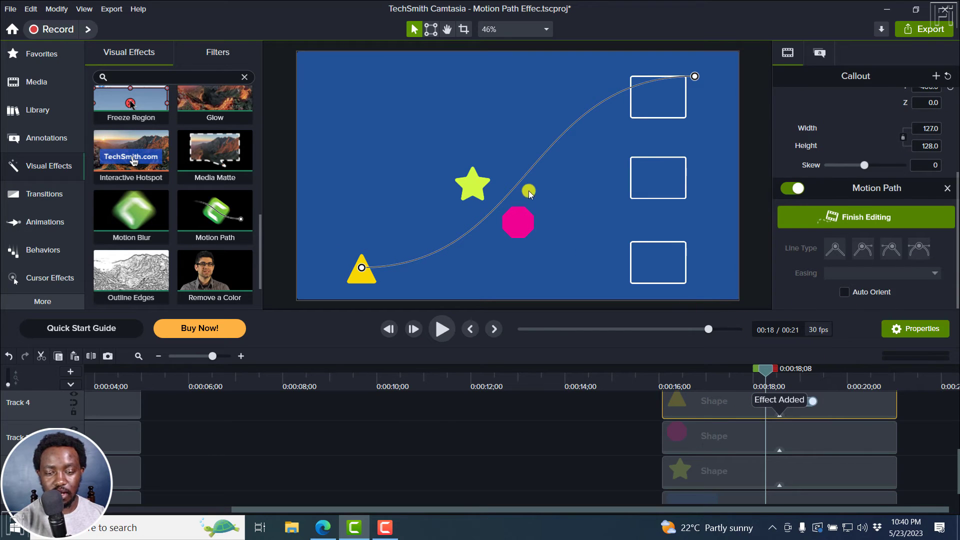
- Add a motion point to the triangle's path, bend it, and target the top box
left_click_drag(528, 191, 472, 183)
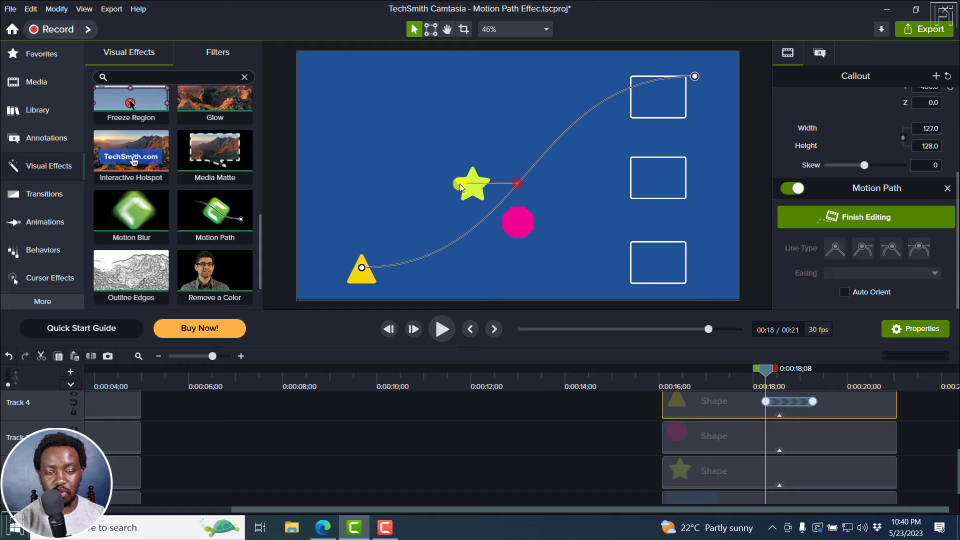
right_click(517, 182)
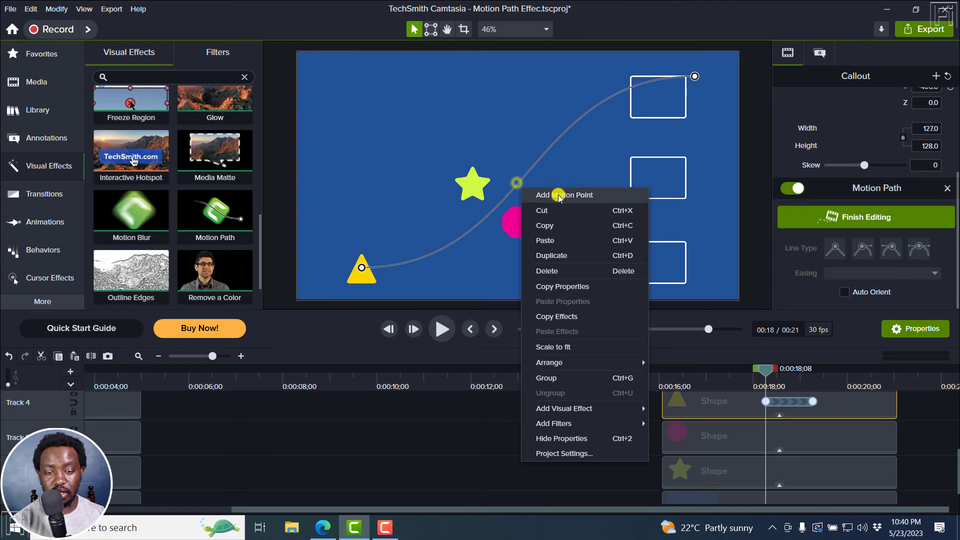
left_click(563, 195)
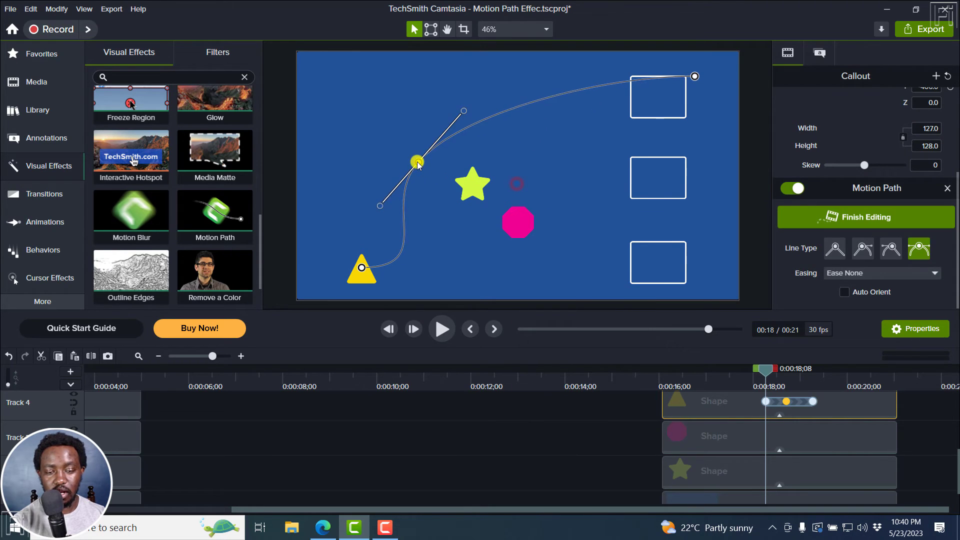
left_click_drag(417, 161, 525, 98)
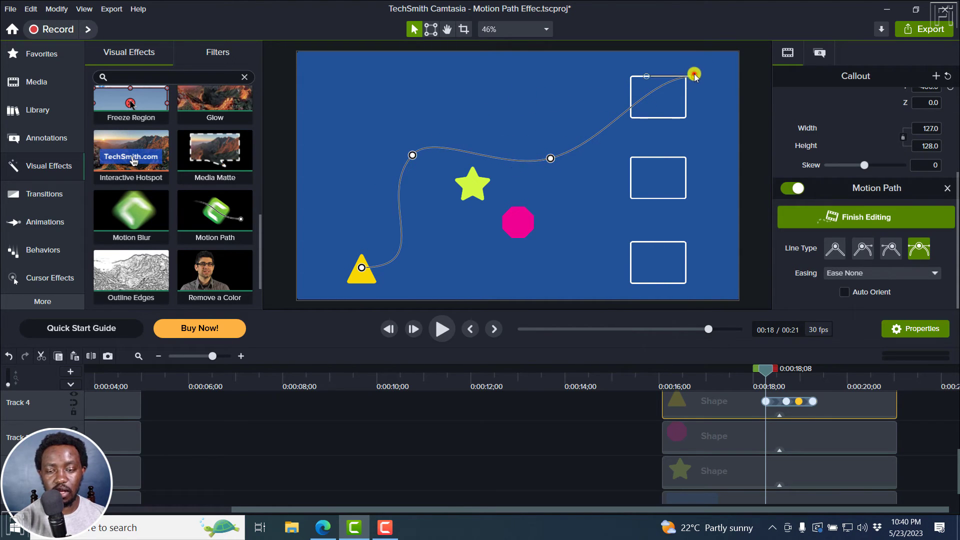
left_click(891, 248)
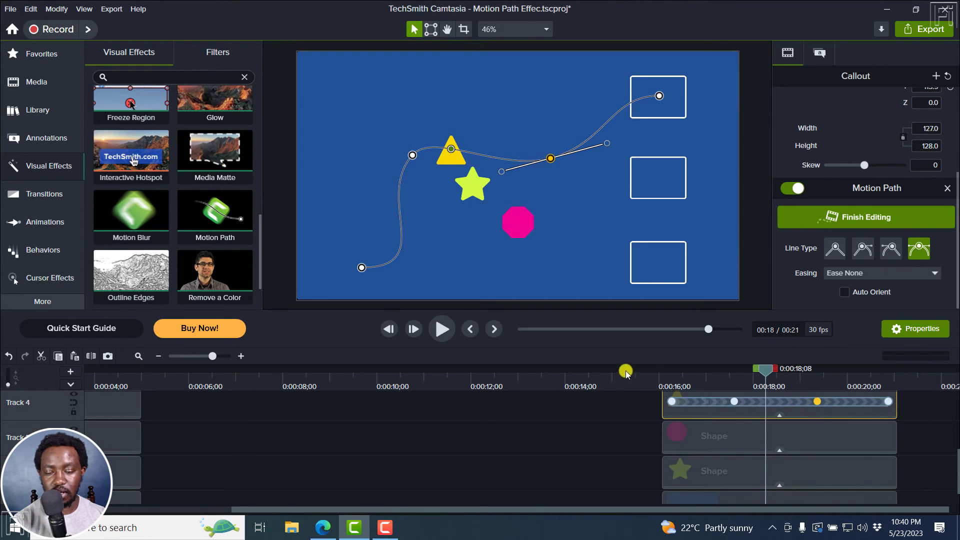
left_click(441, 329)
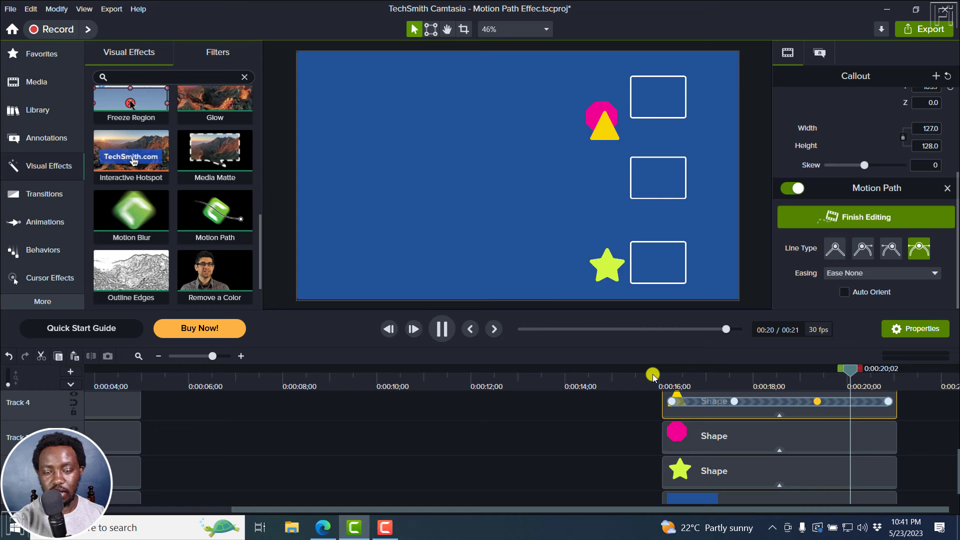
- Delete the triangle path's extra point, reshape the left bend's curve, and preview
left_click(440, 329)
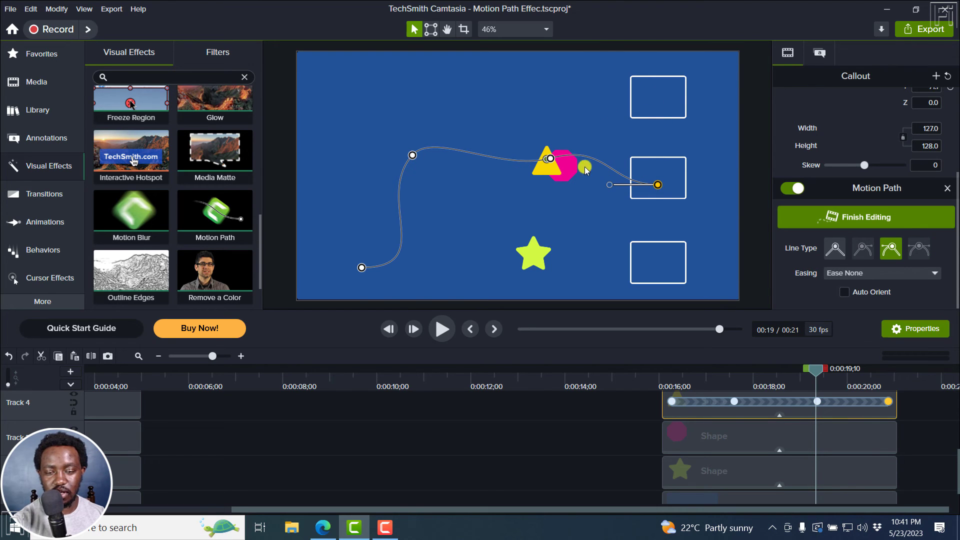
right_click(584, 169)
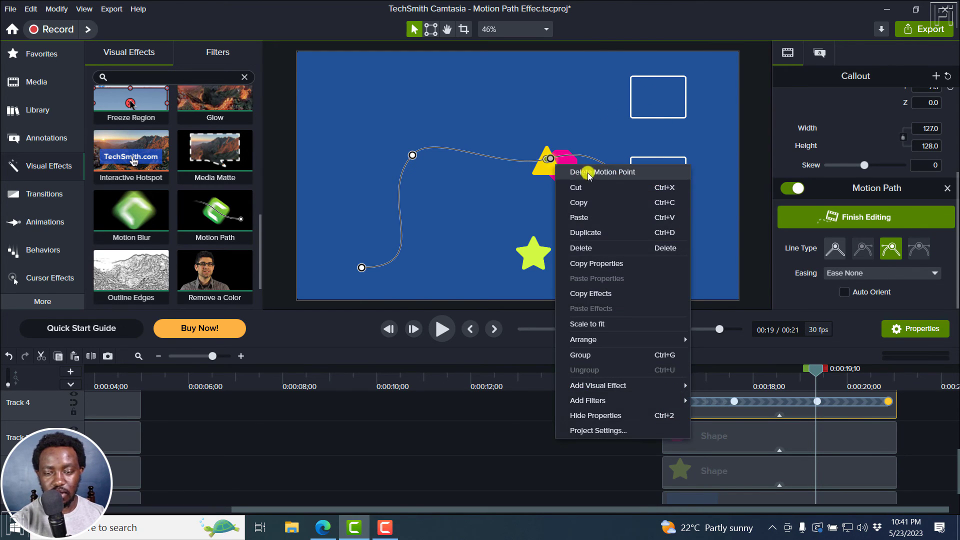
left_click(603, 172)
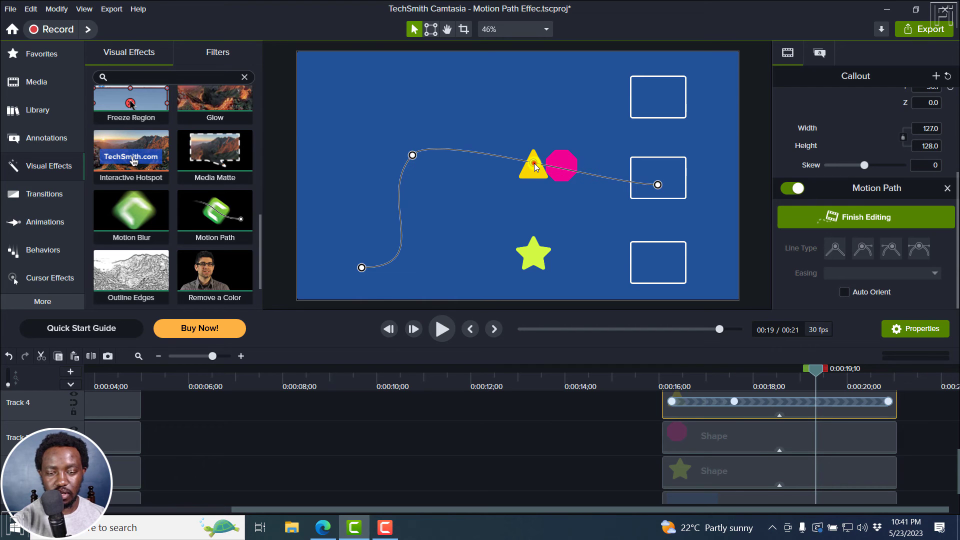
left_click(919, 248)
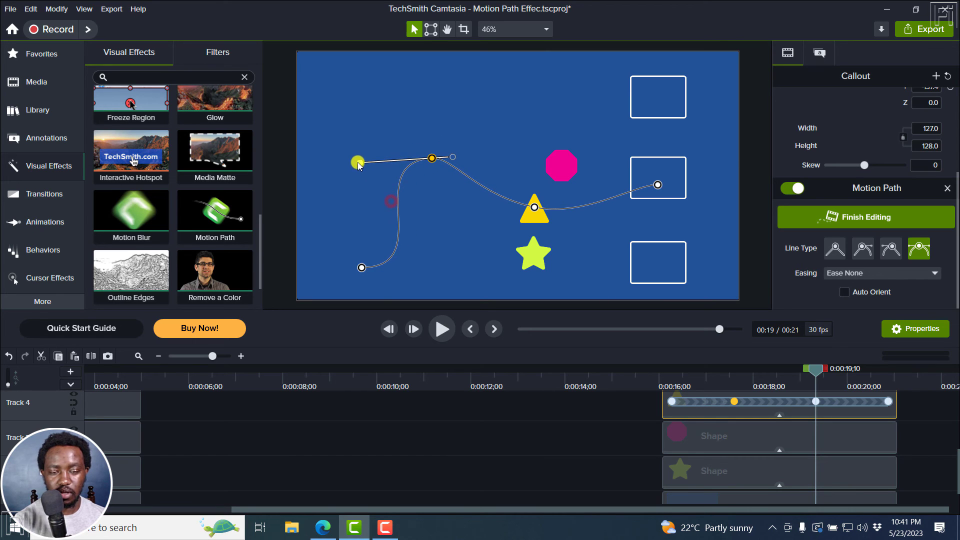
left_click_drag(358, 164, 456, 164)
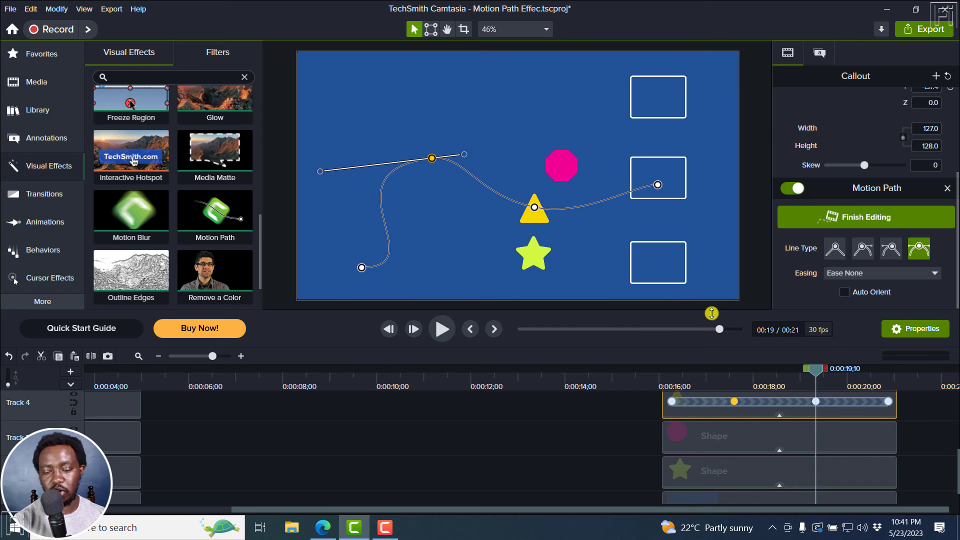
left_click(441, 329)
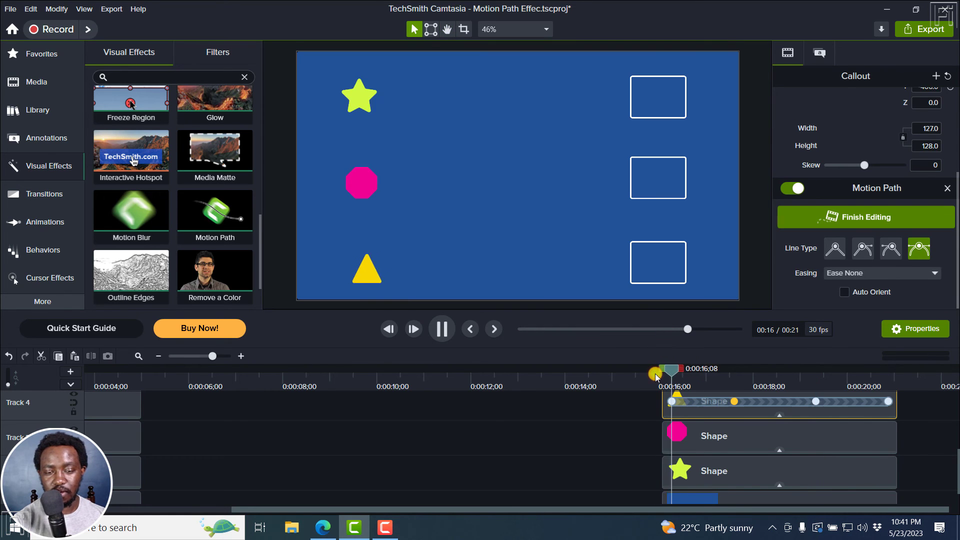
- Pause, settle the triangle's path end in the middle box, and rewind to replay
left_click(440, 329)
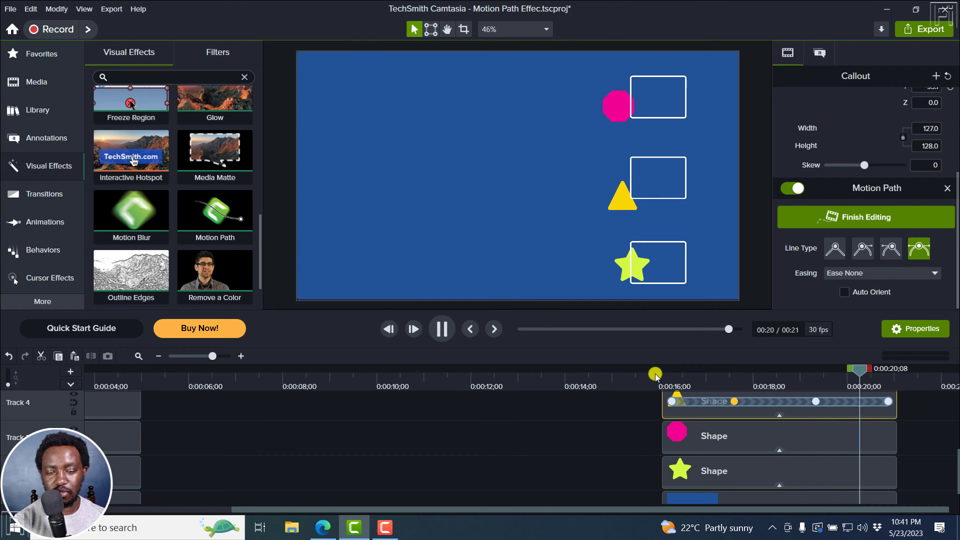
left_click(440, 330)
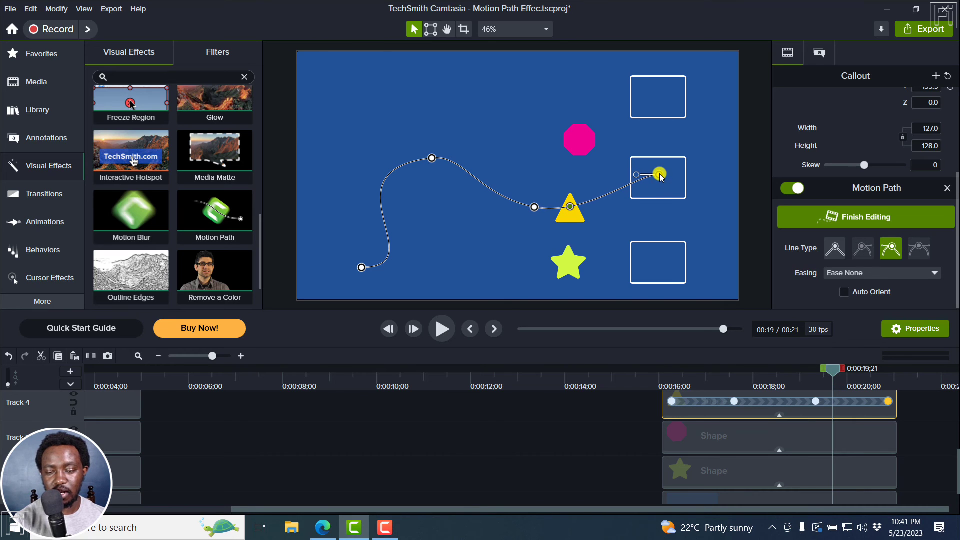
left_click(440, 329)
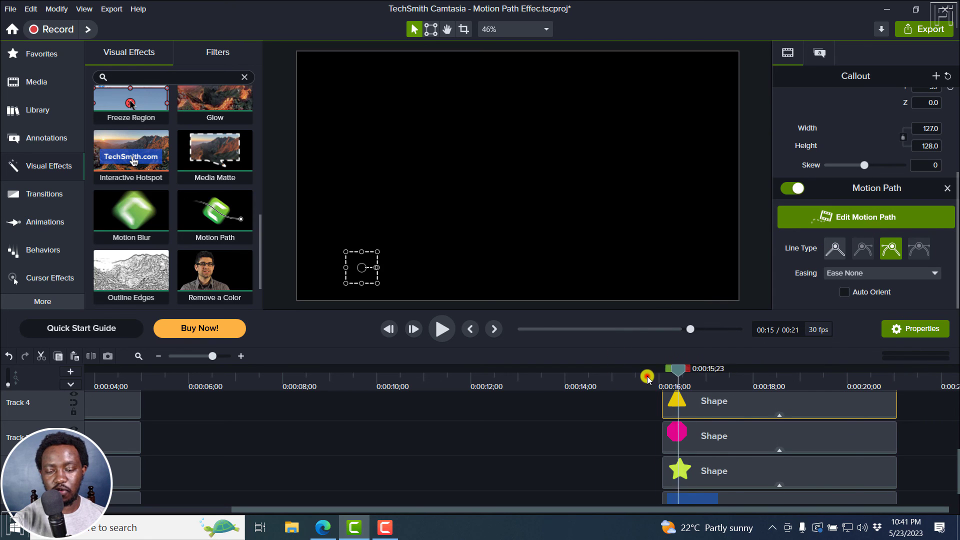
left_click(441, 329)
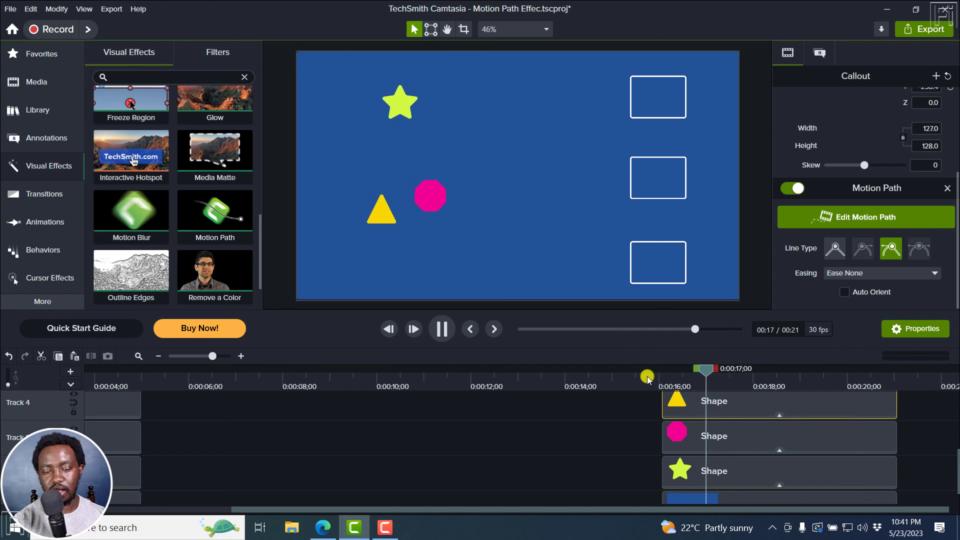